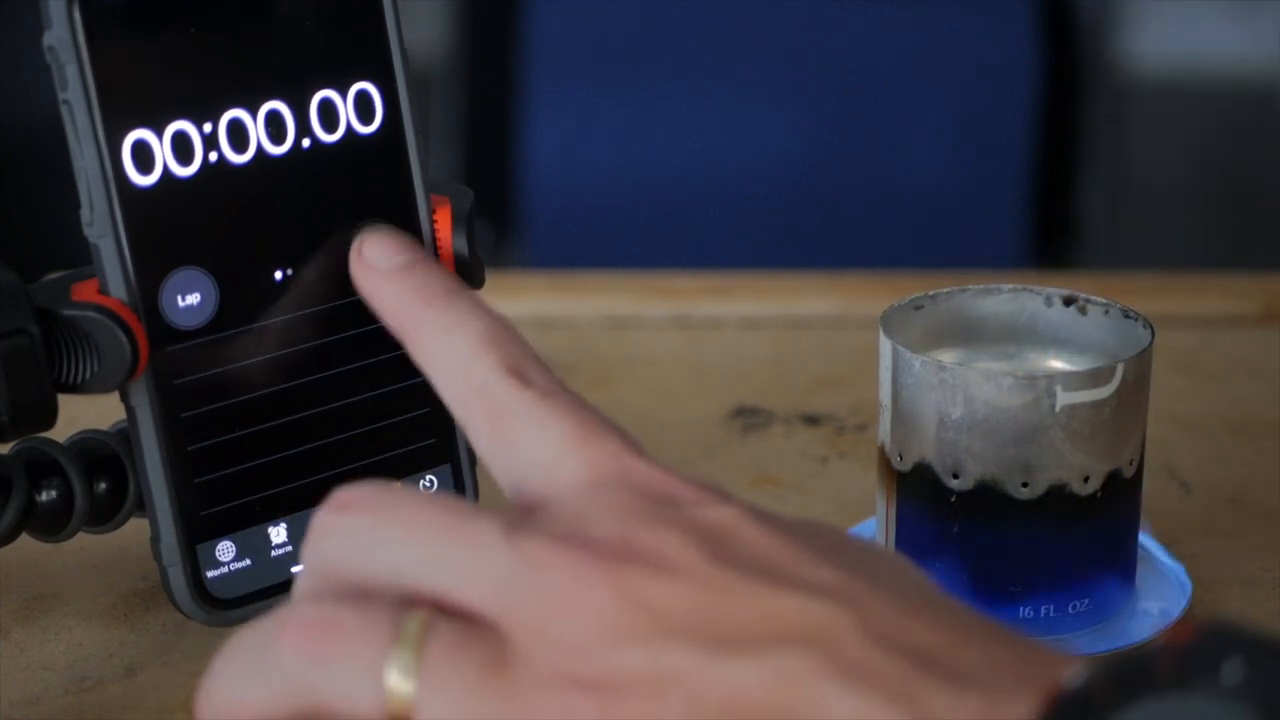
Time the first stove's bloom at 00:09.48, then reset the stopwatch.
{"action": "left_click", "coordinate": [375, 248]}
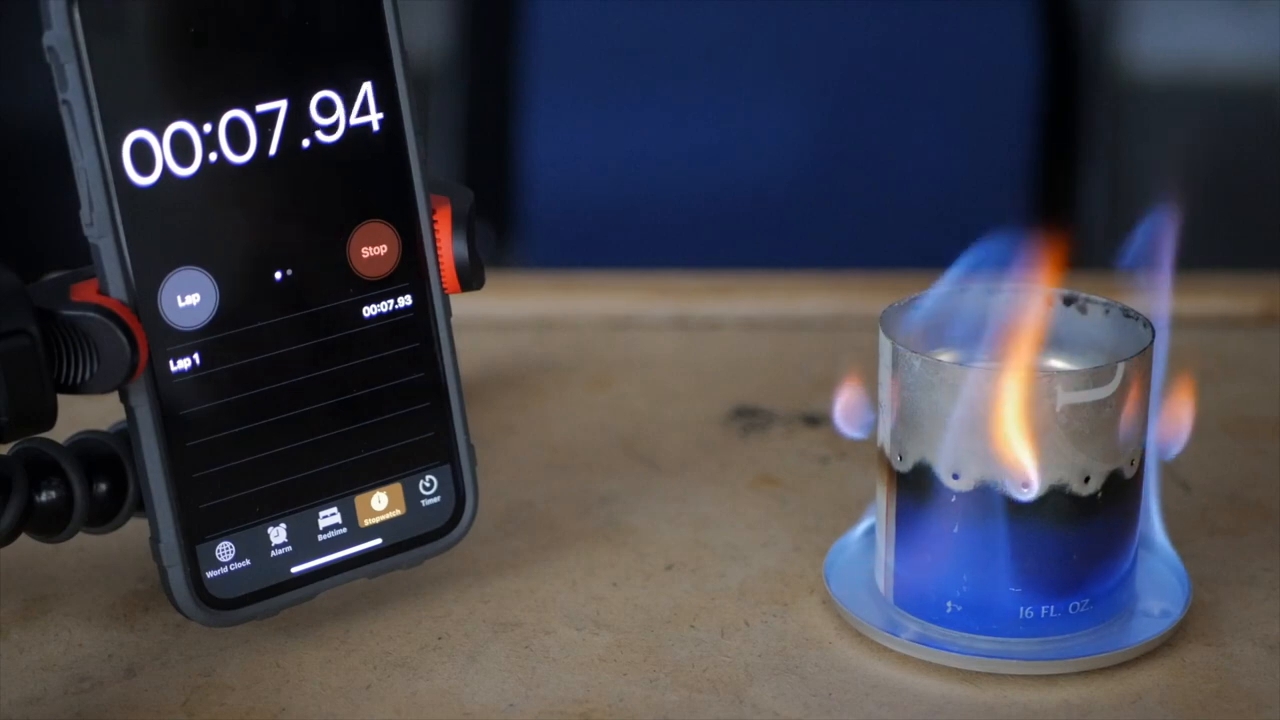
{"action": "left_click", "coordinate": [372, 247]}
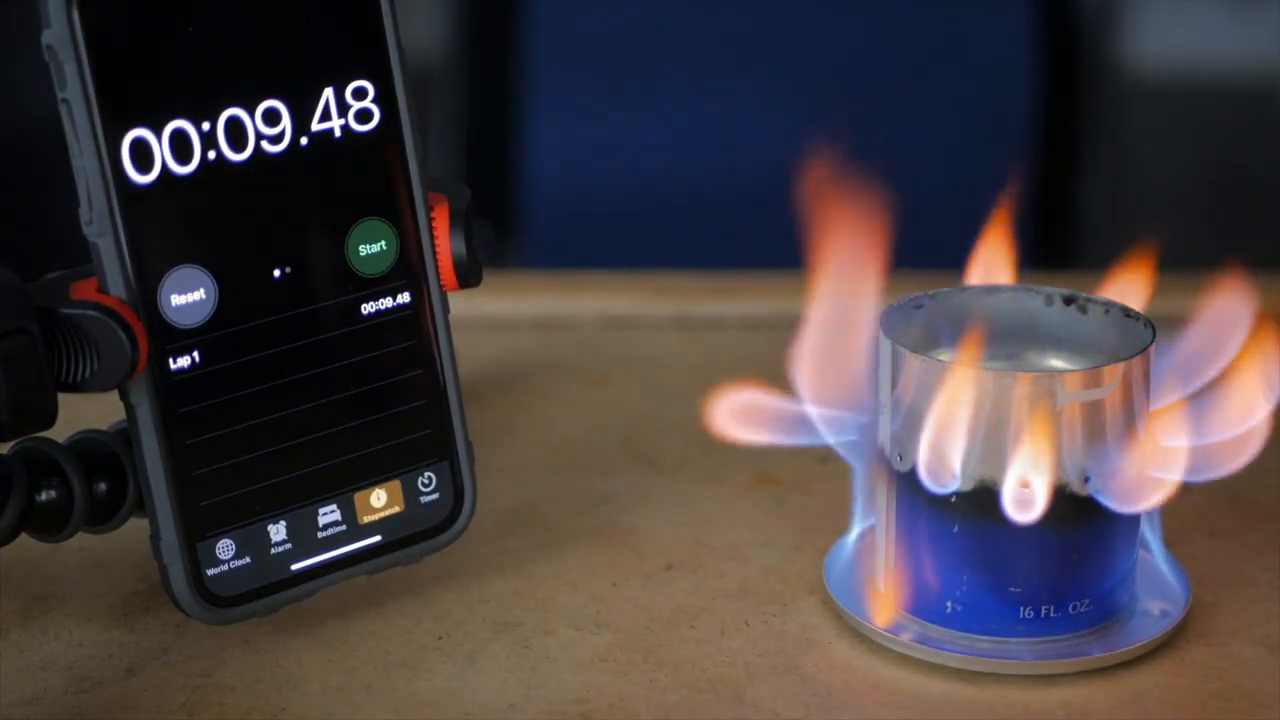
{"action": "left_click", "coordinate": [189, 297]}
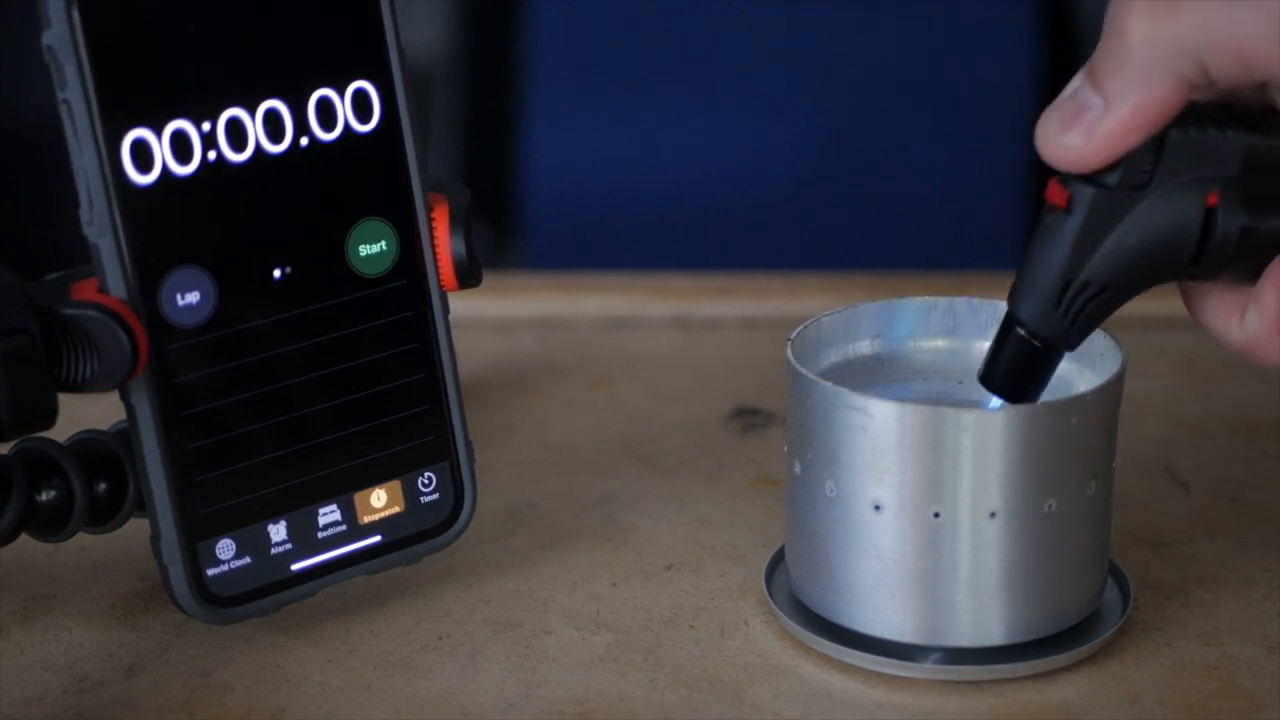
Clock the plain aluminium stove's bloom at 00:22.51 and clear the timer.
{"action": "left_click", "coordinate": [372, 246]}
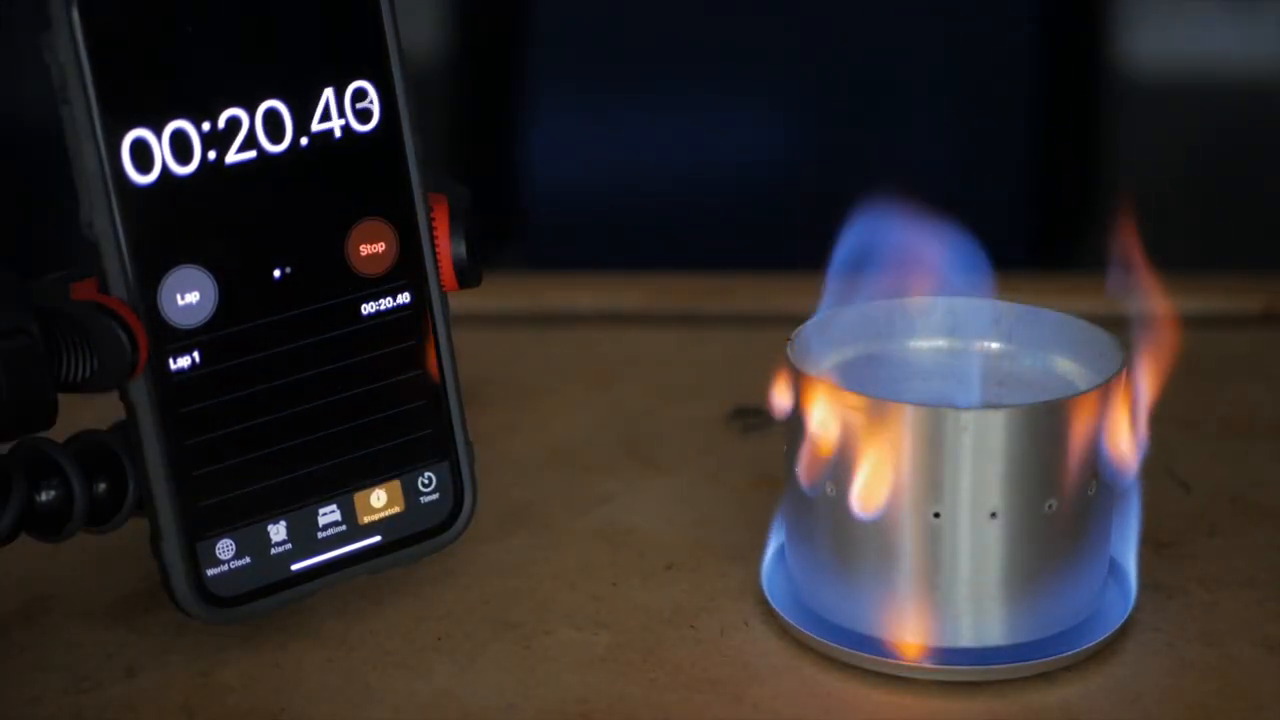
{"action": "left_click", "coordinate": [371, 247]}
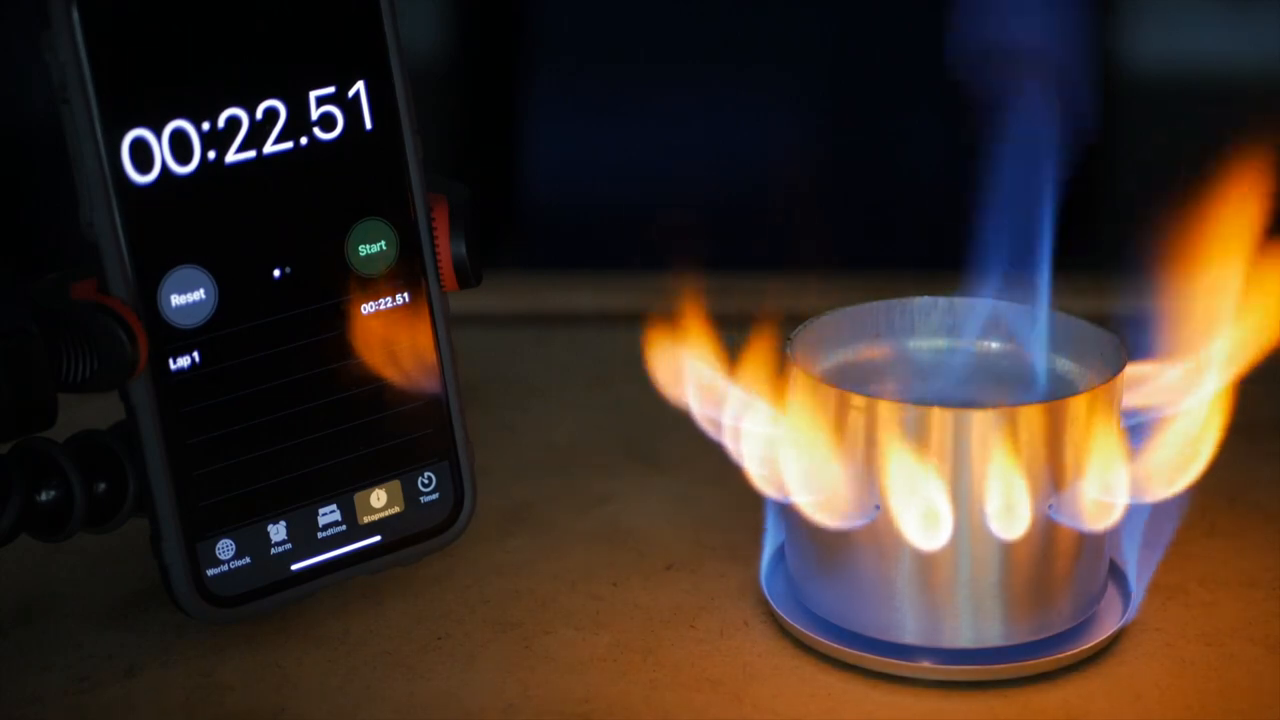
{"action": "left_click", "coordinate": [187, 295]}
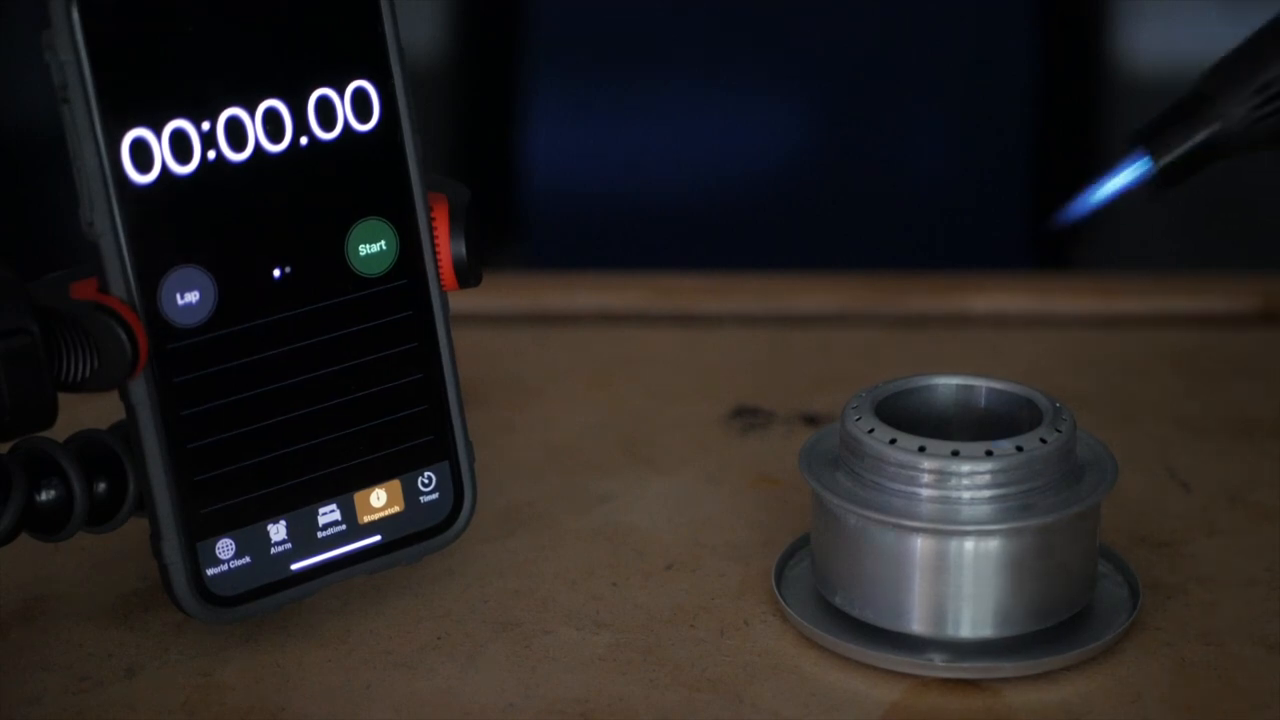
Time the jetted stove until its jets bloom, past 00:09.50.
{"action": "left_click", "coordinate": [371, 246]}
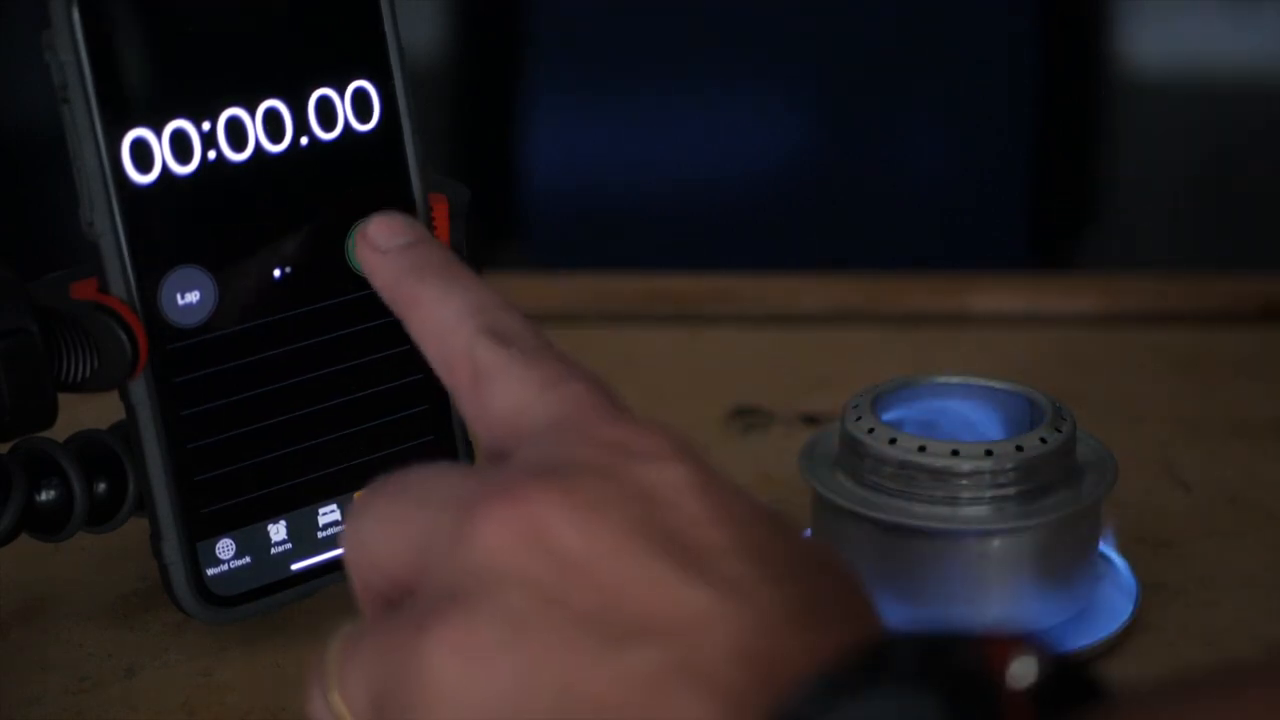
{"action": "left_click", "coordinate": [371, 247]}
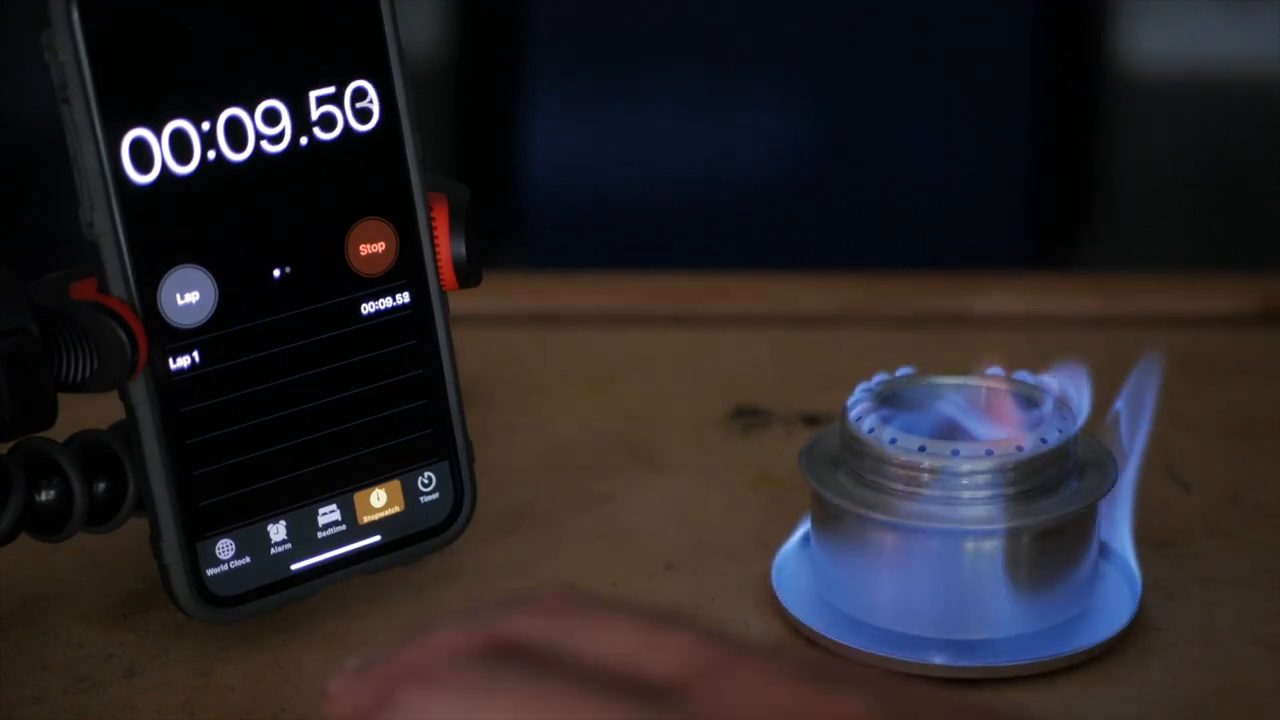
{"action": "left_click", "coordinate": [371, 246]}
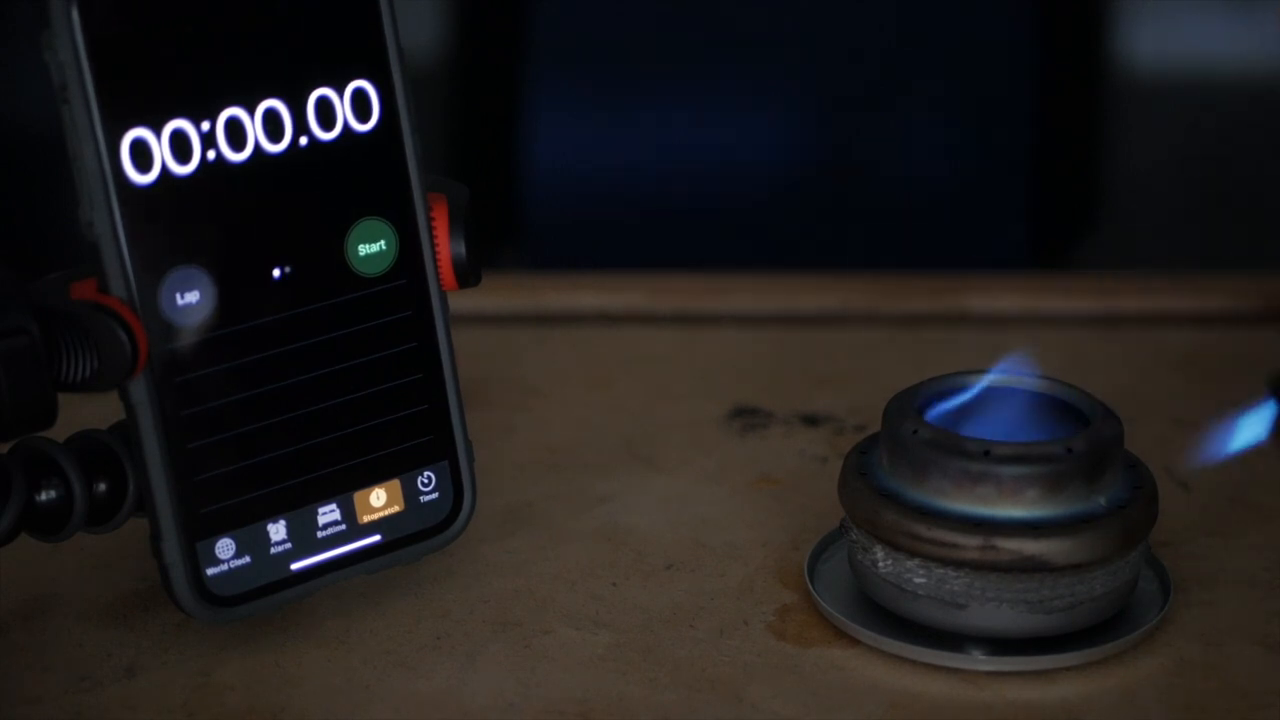
Time the wrapped, wick-filled stove's bloom at about 9.8 seconds.
{"action": "left_click", "coordinate": [370, 245]}
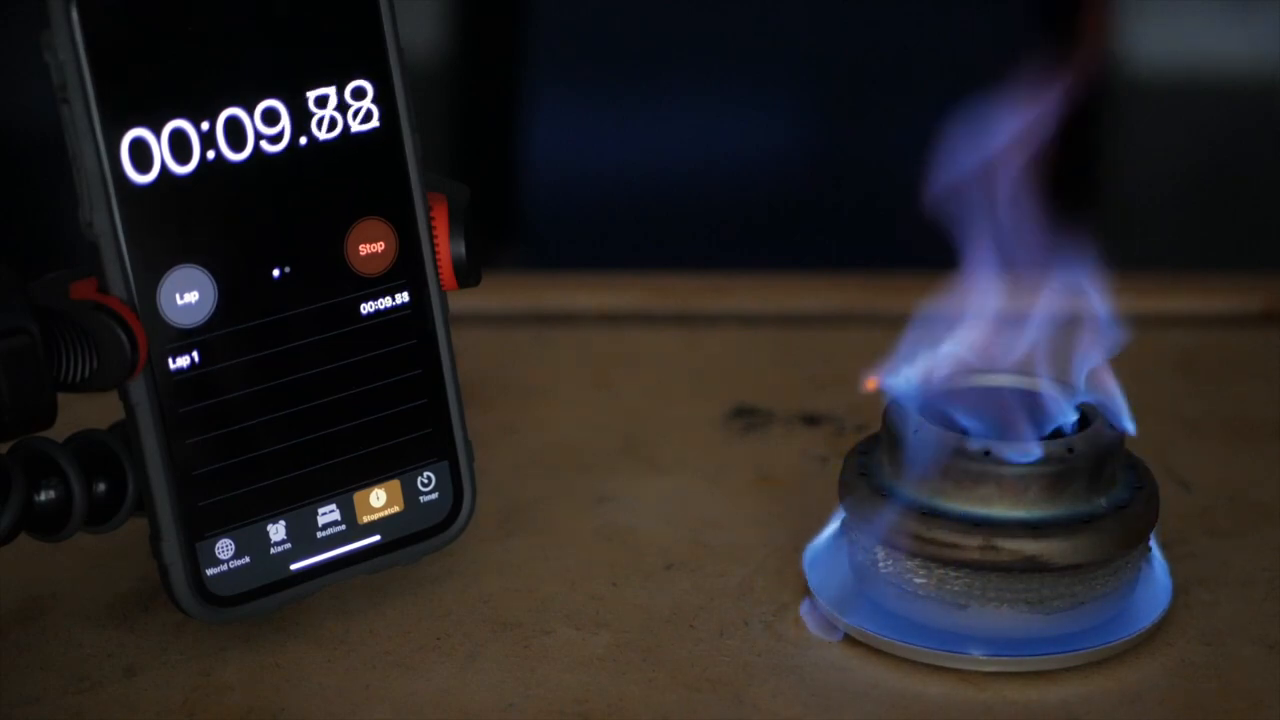
{"action": "left_click", "coordinate": [370, 246]}
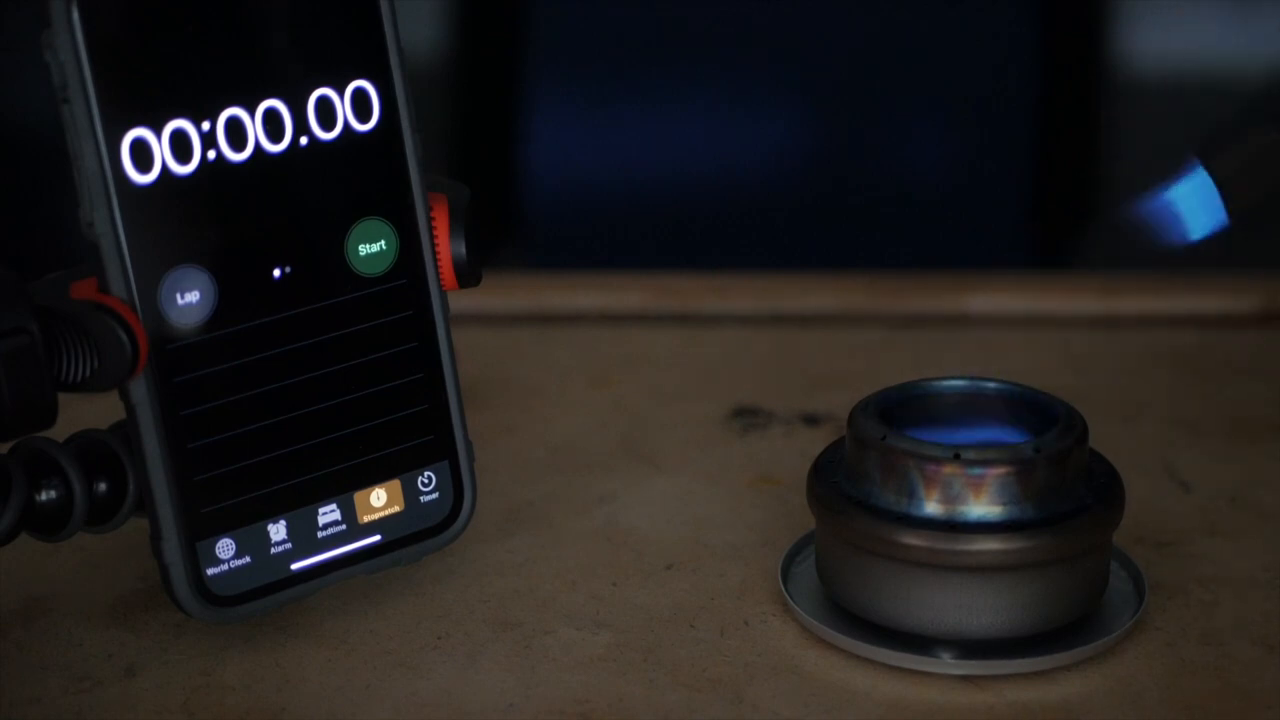
Clock the fifth stove's bloom at 00:15.52, then reset the stopwatch.
{"action": "left_click", "coordinate": [371, 245]}
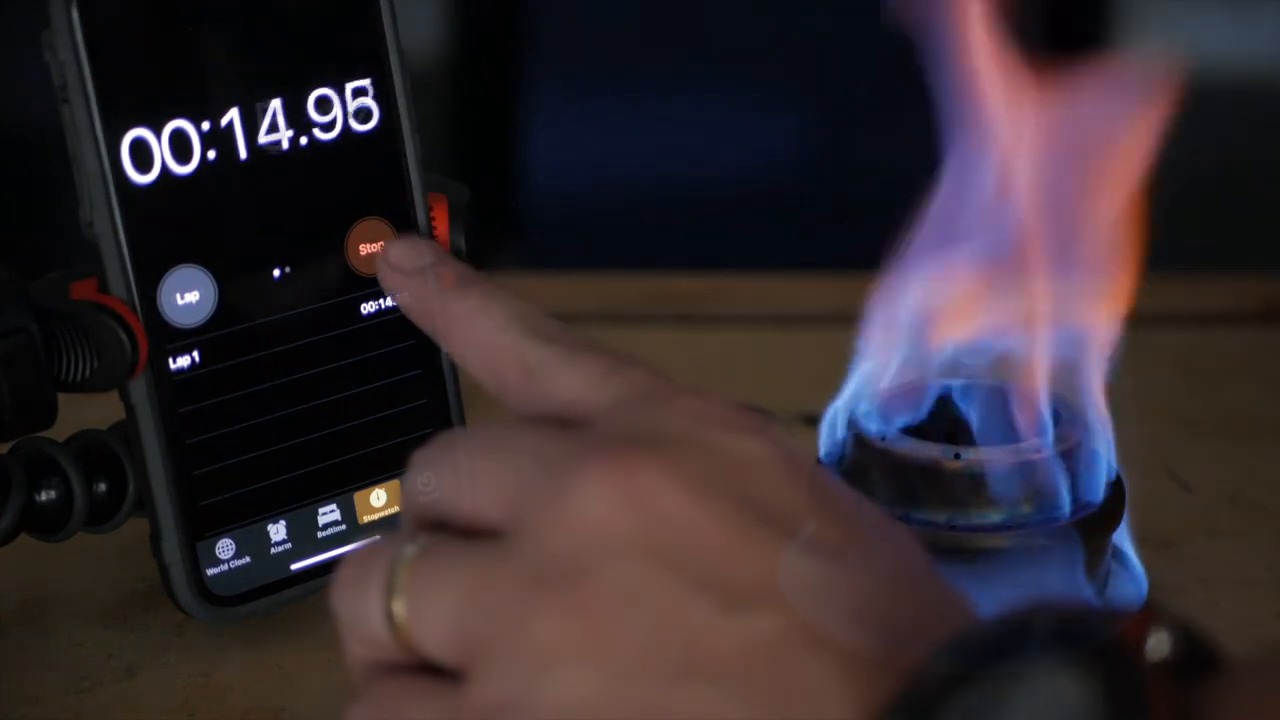
{"action": "left_click", "coordinate": [373, 248]}
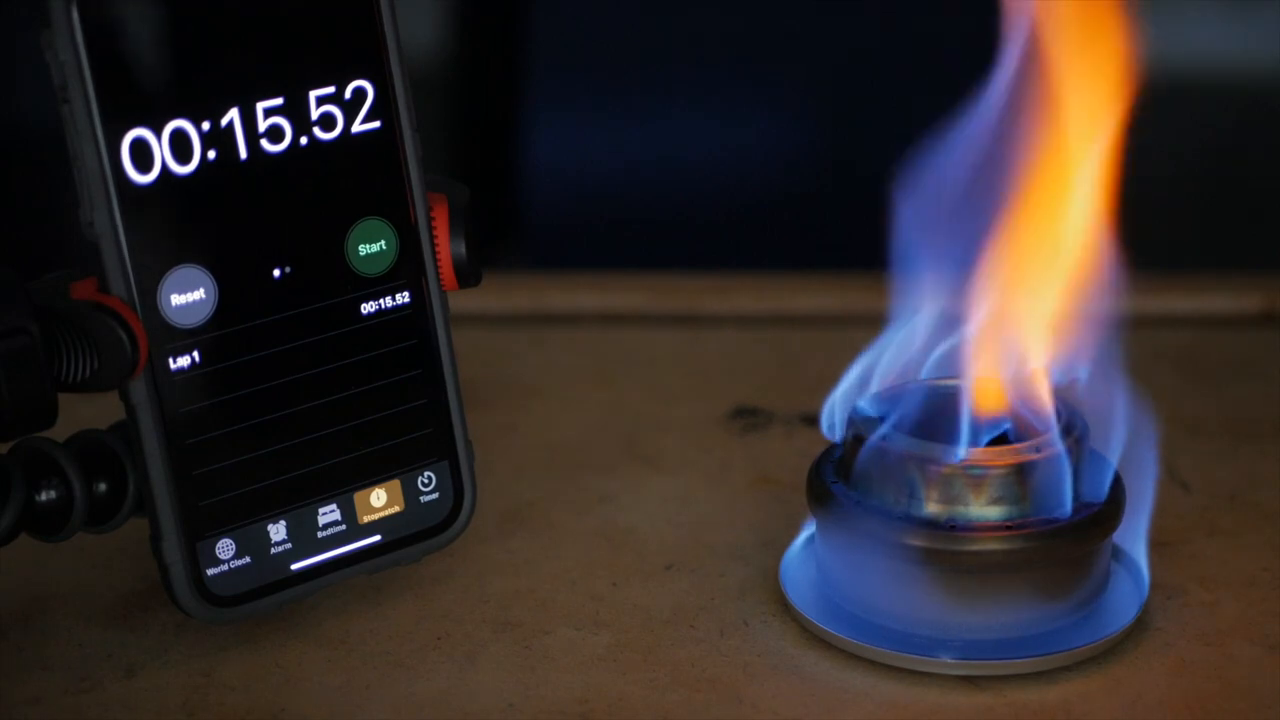
{"action": "left_click", "coordinate": [188, 295]}
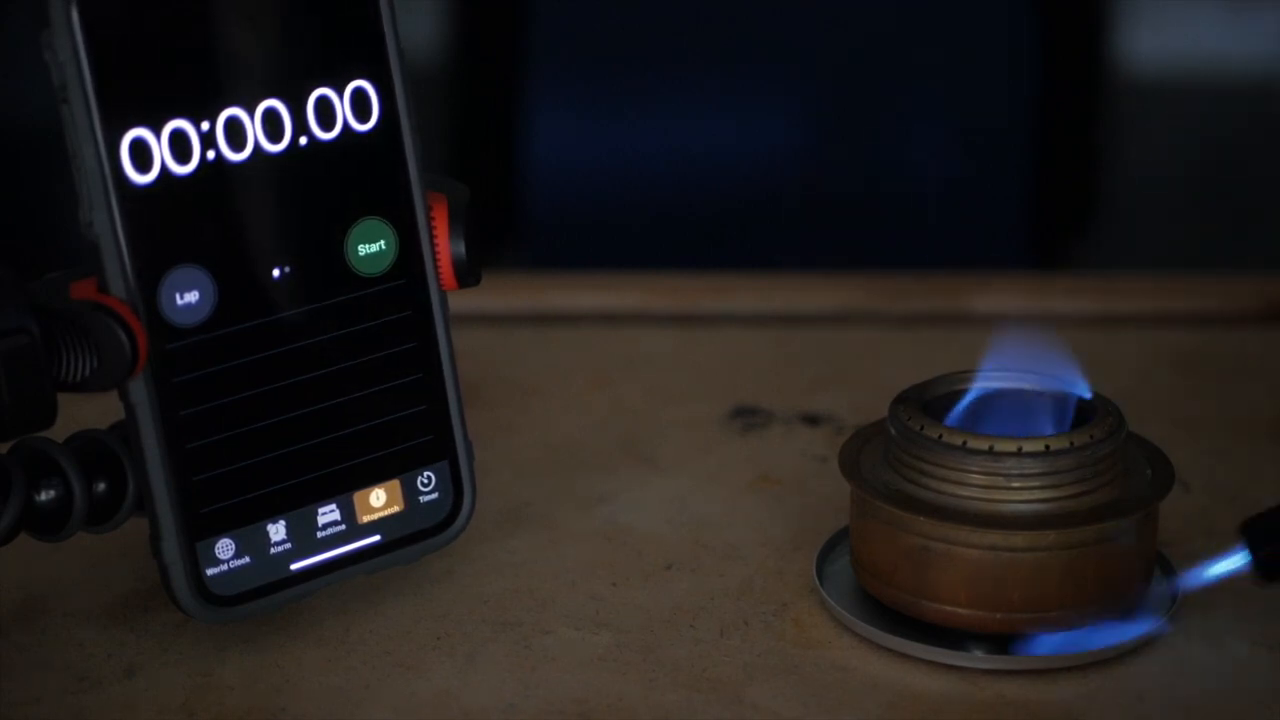
Time the brass stove's bloom after torch preheating, stopping at 00:10.22.
{"action": "left_click", "coordinate": [371, 246]}
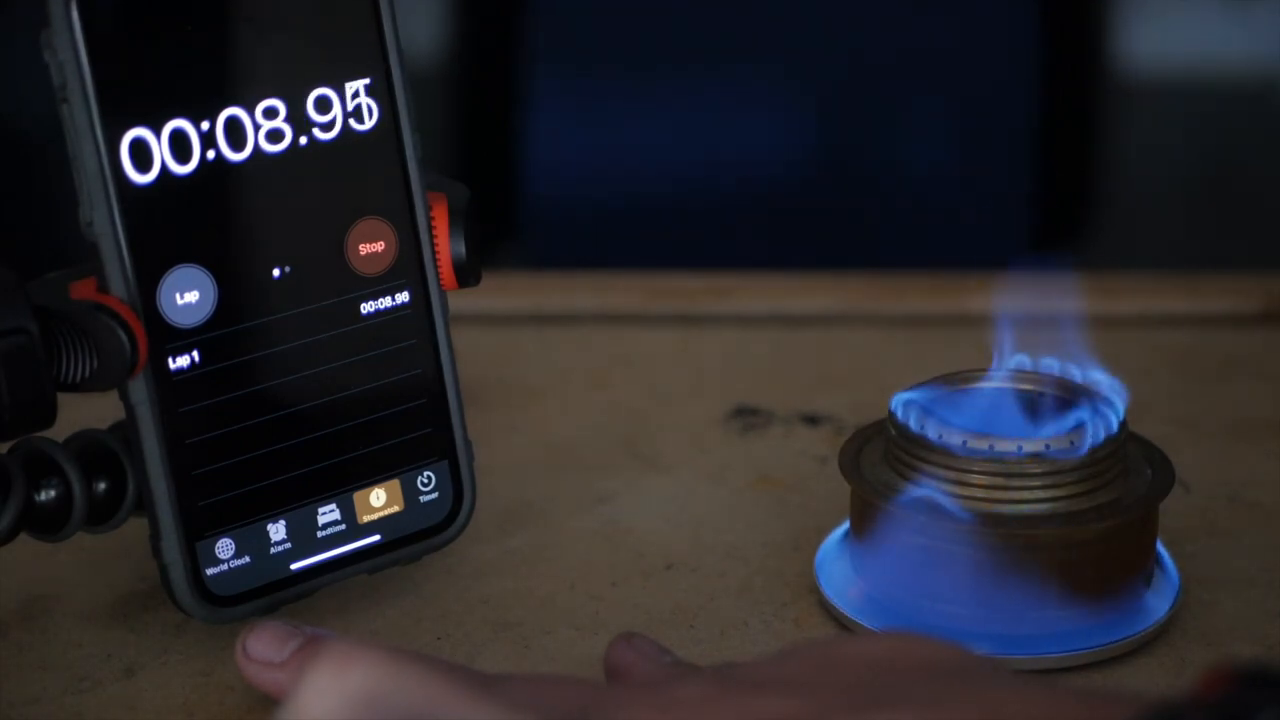
{"action": "left_click", "coordinate": [371, 245]}
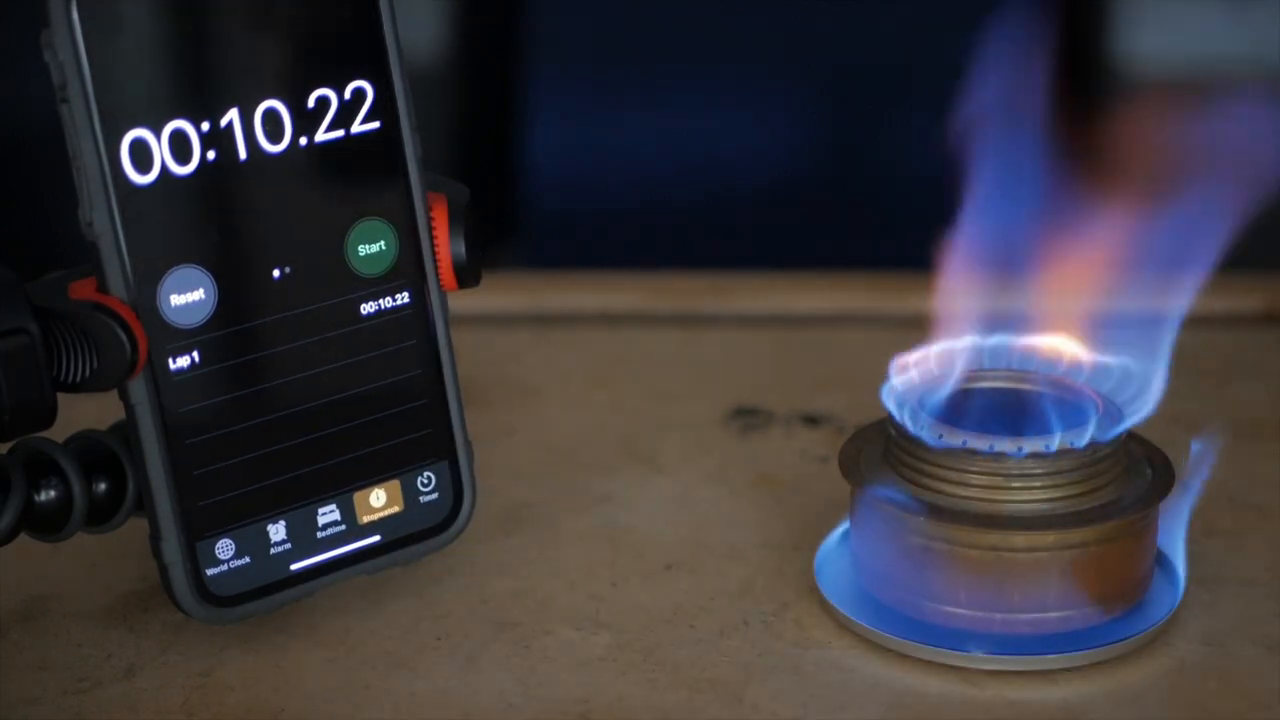